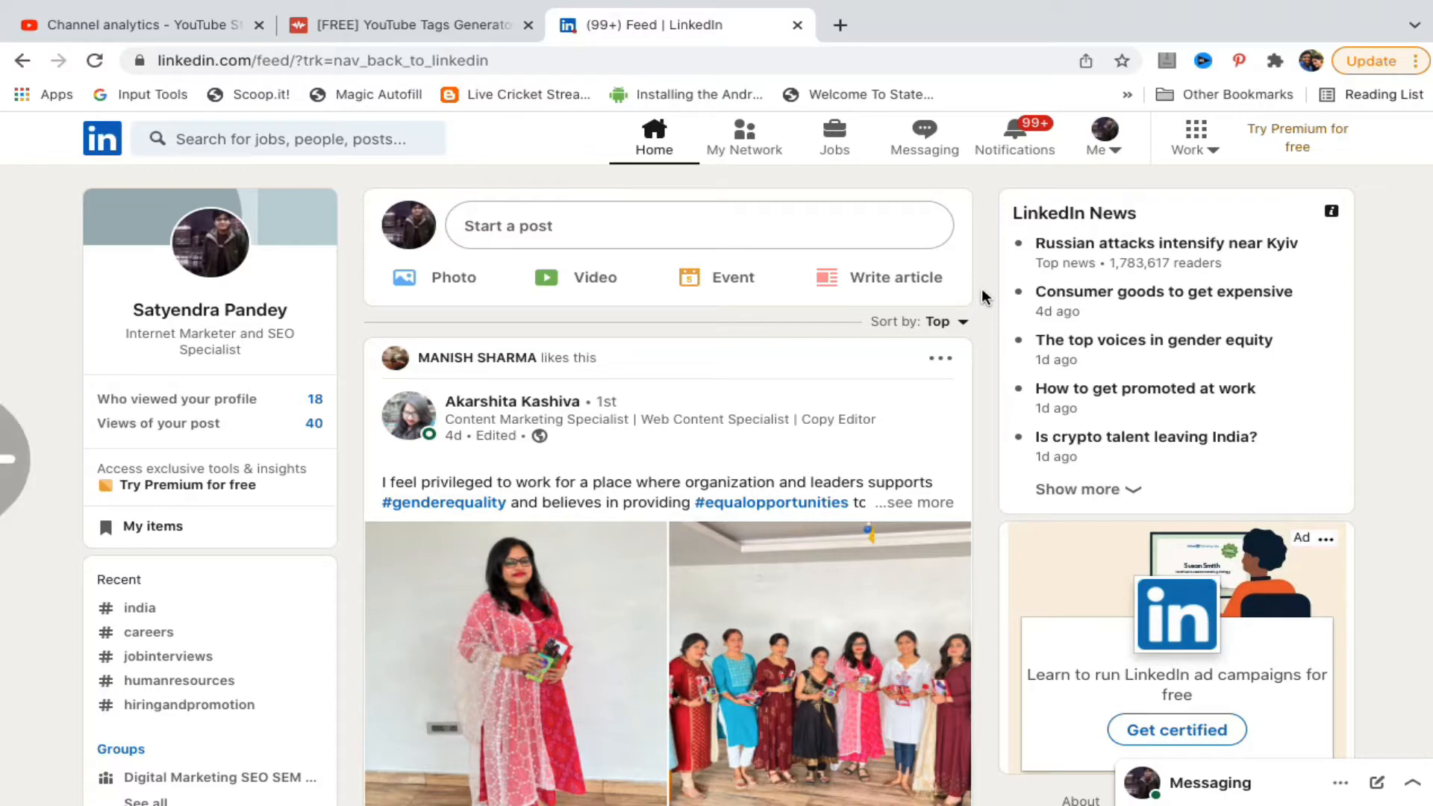
Scroll the home feed, then open the Me account dropdown in the top bar.
scroll(down, 3)
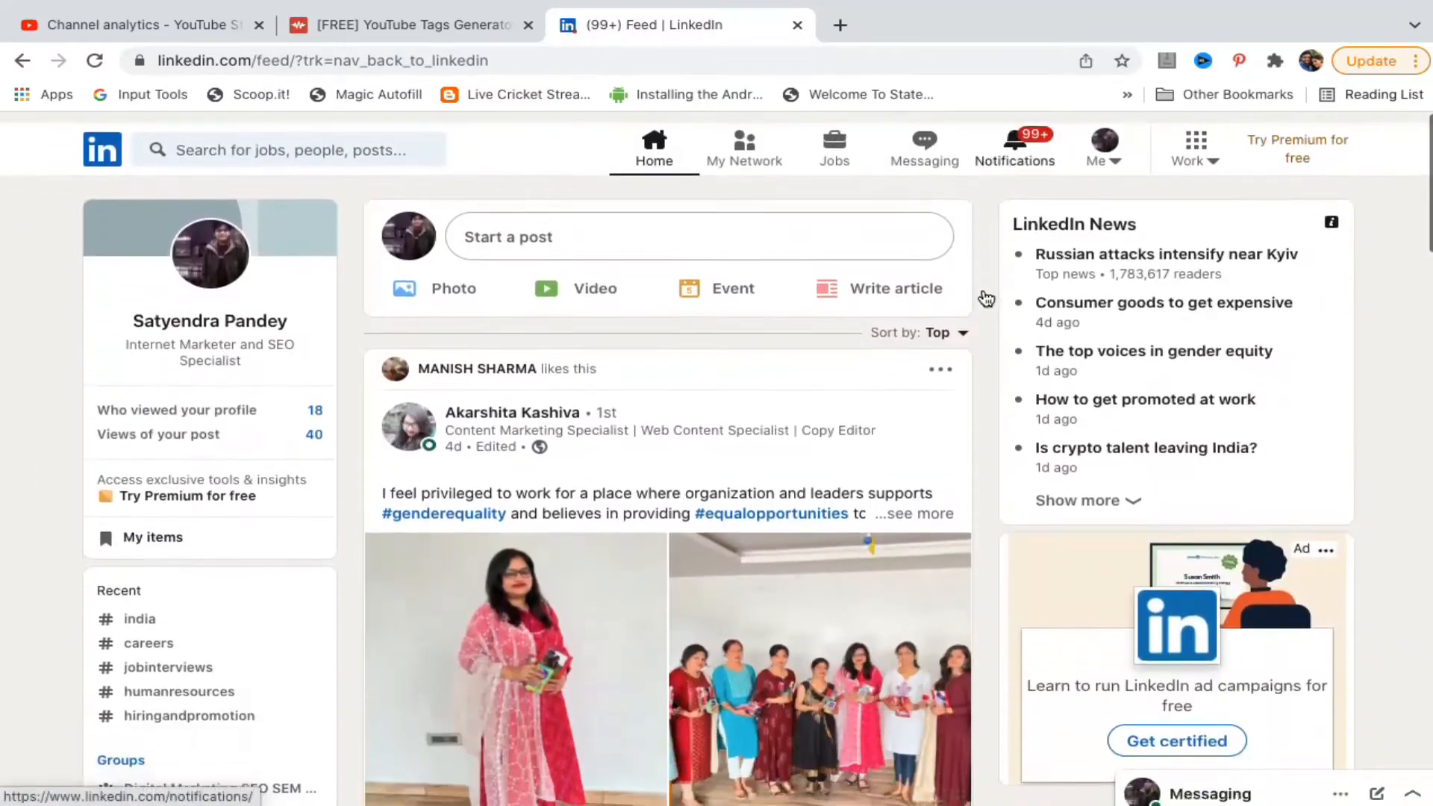
scroll(down, 3)
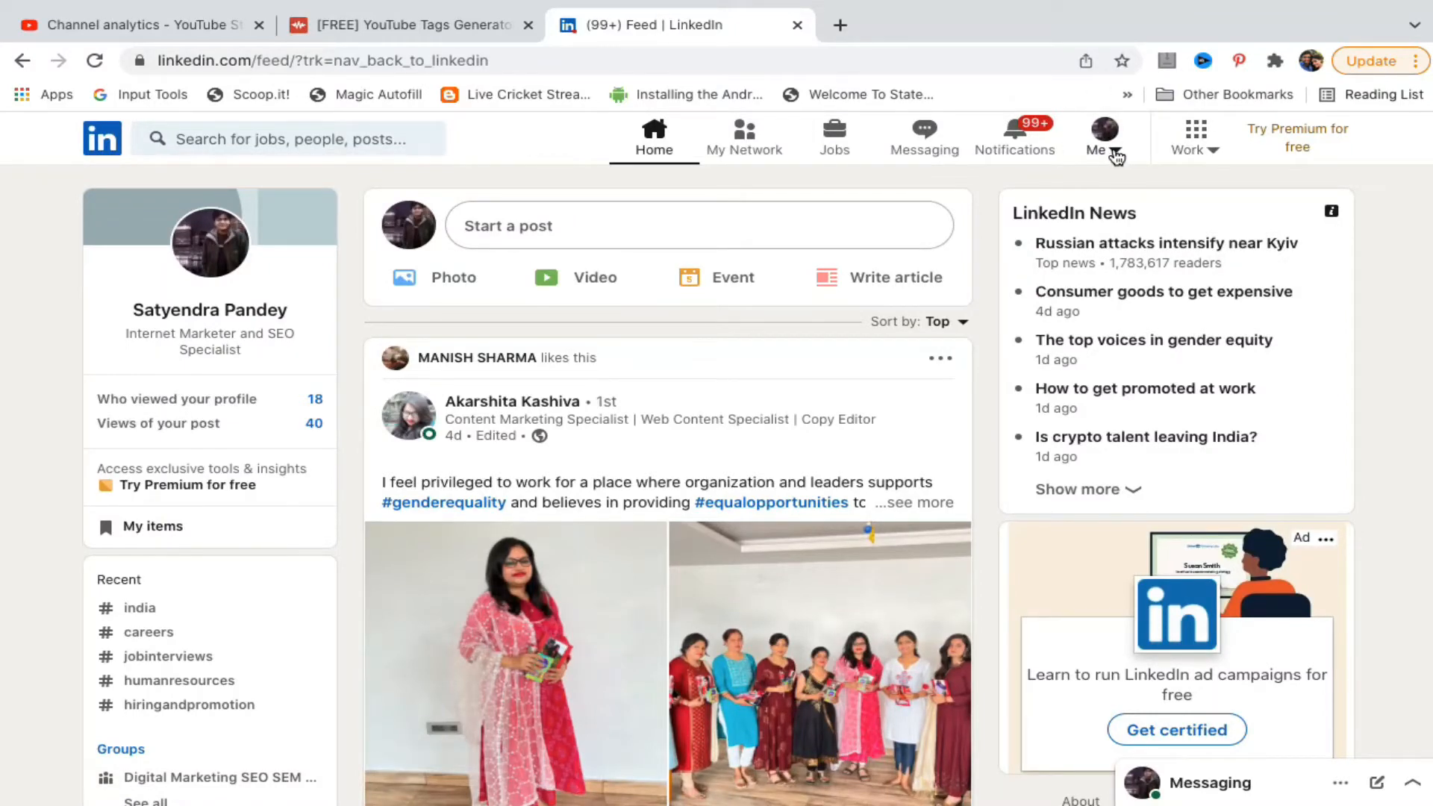
click(1103, 138)
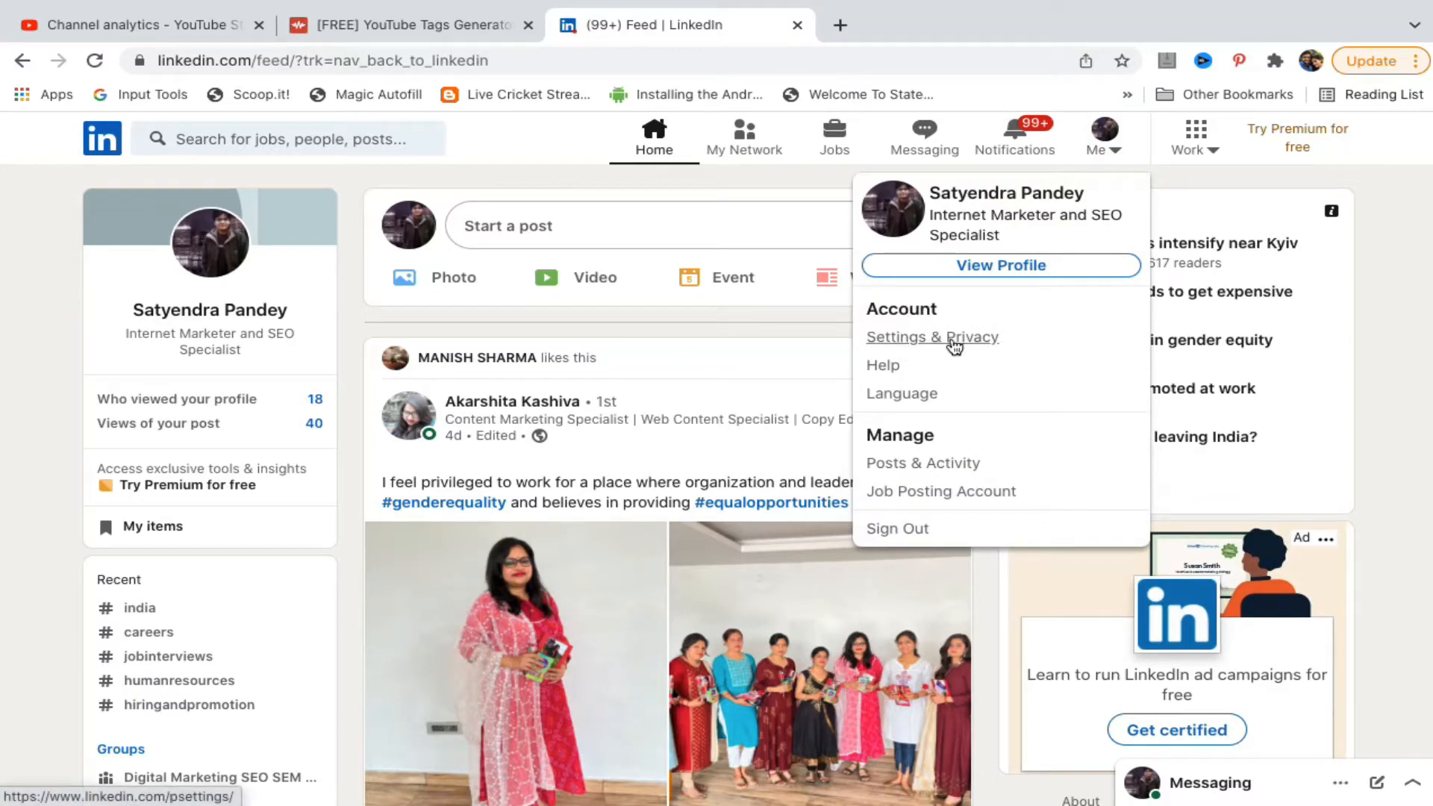
Go to Settings & Privacy and switch to the Visibility section.
click(931, 337)
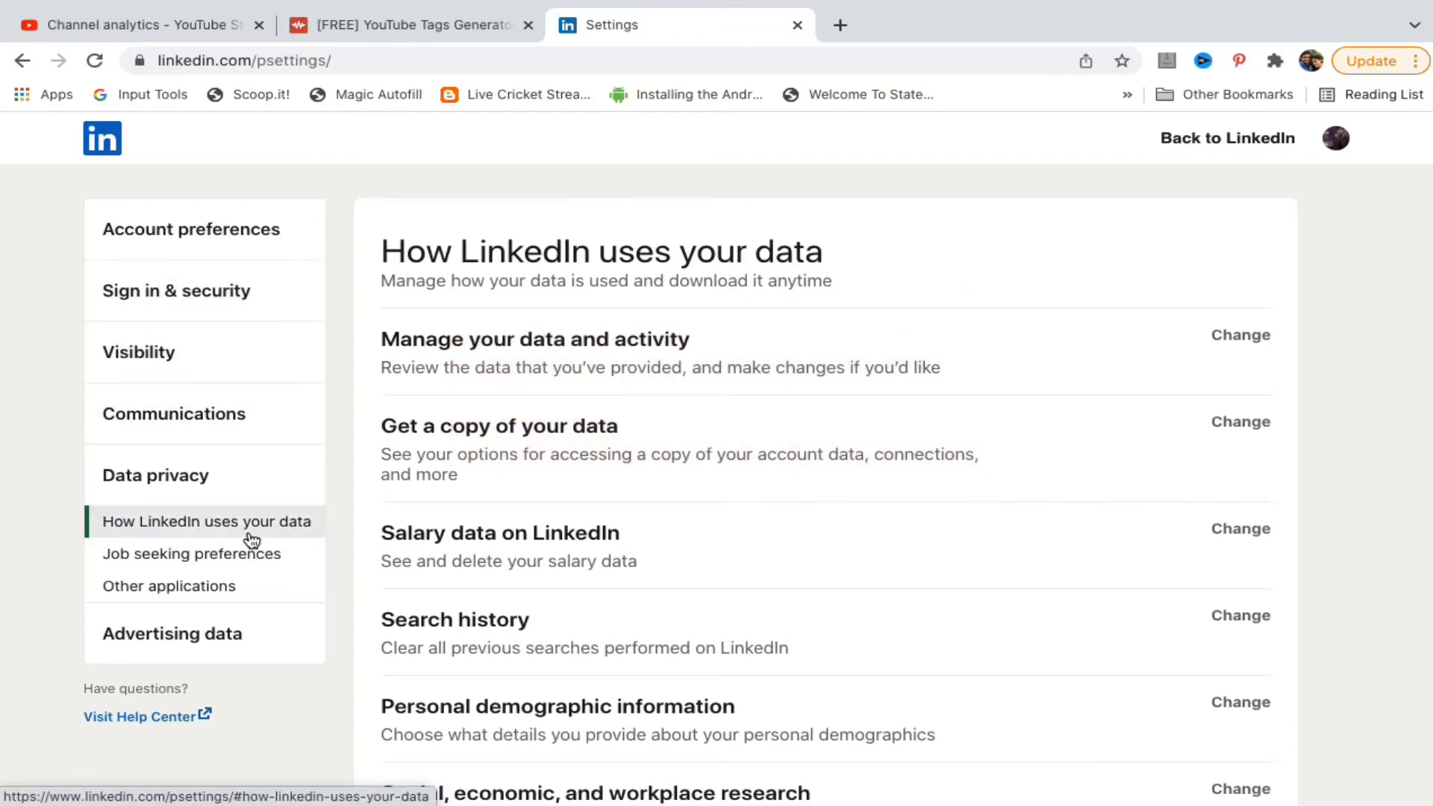
mouse_move(302, 479)
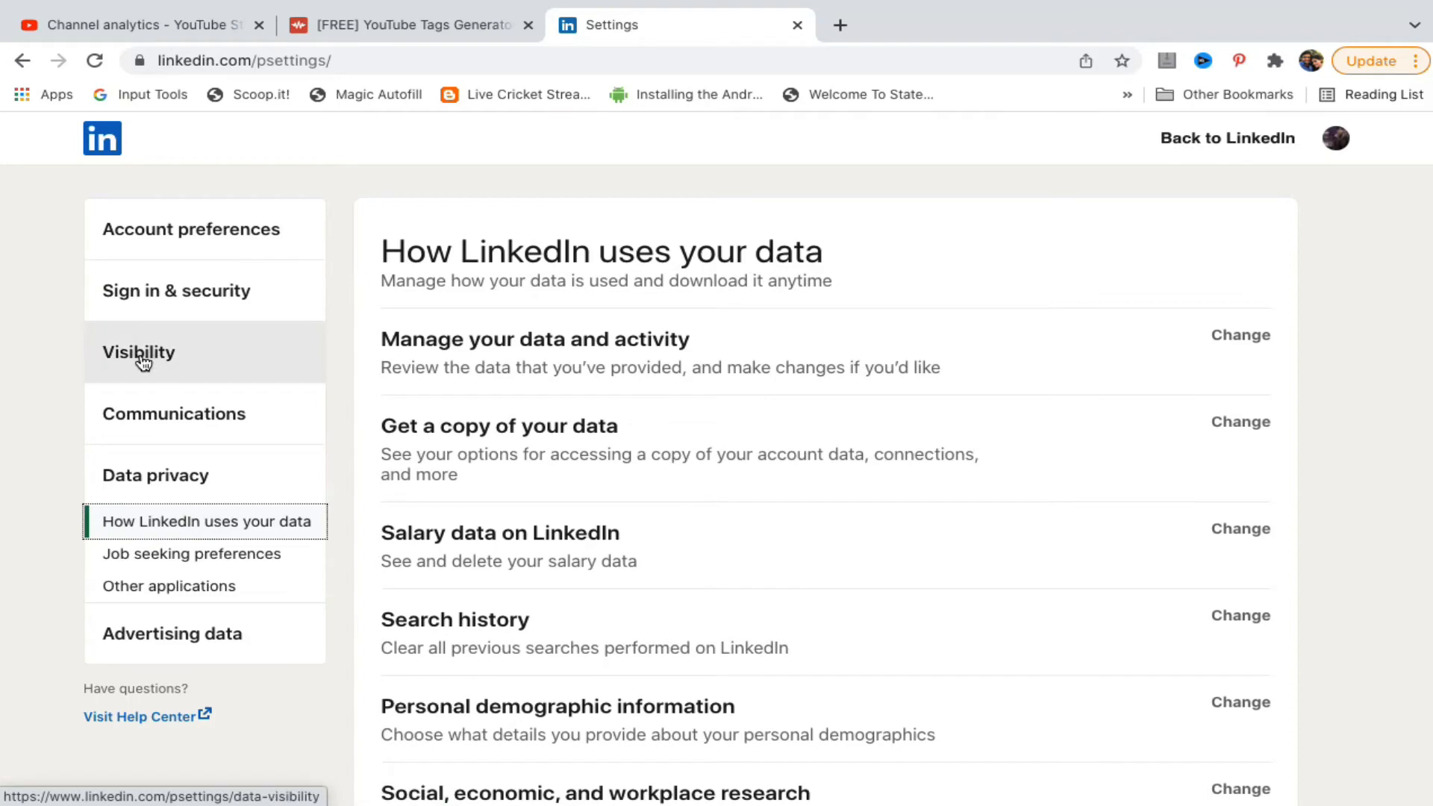
click(139, 351)
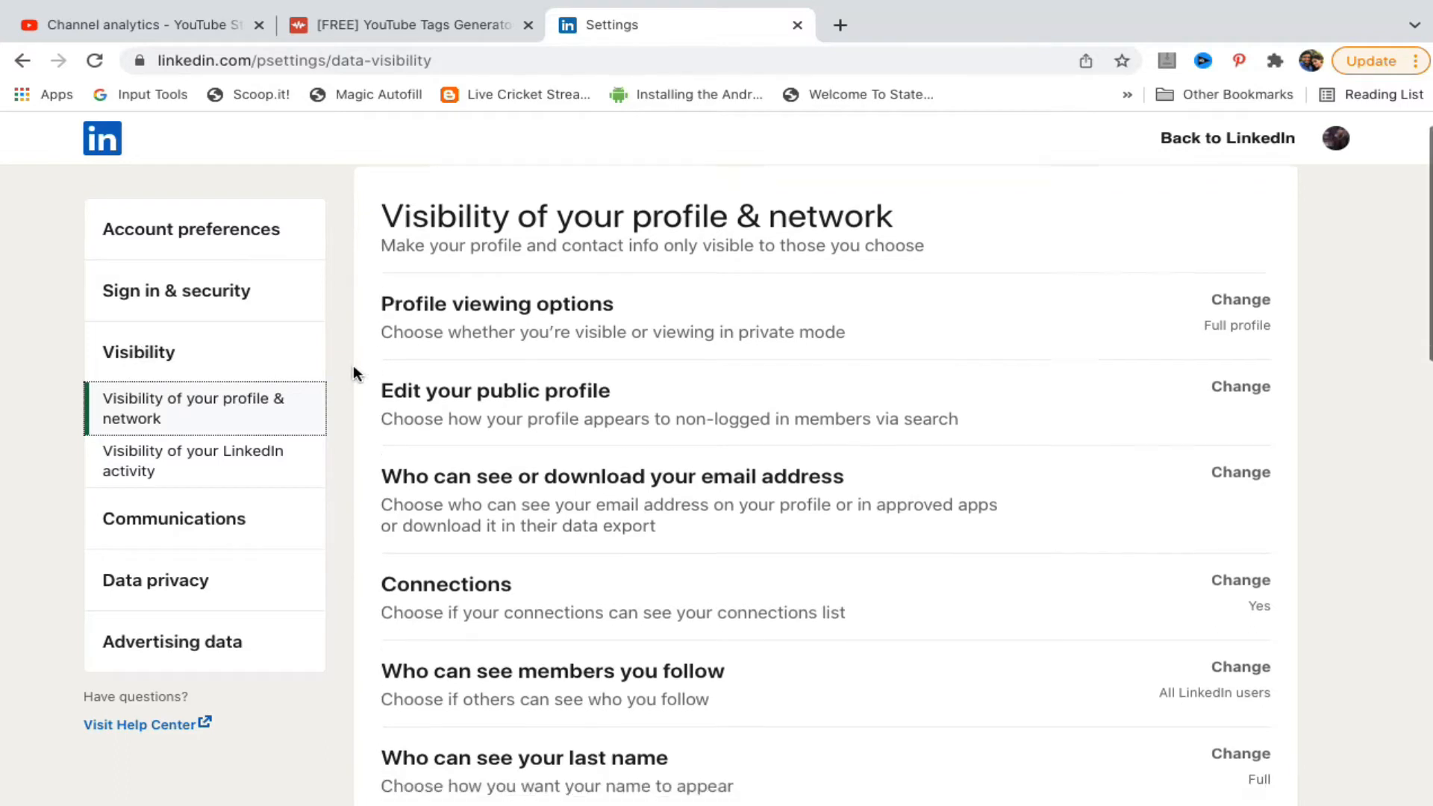
Expand the Blocking setting on the Visibility page to list blocked members.
scroll(down, 3)
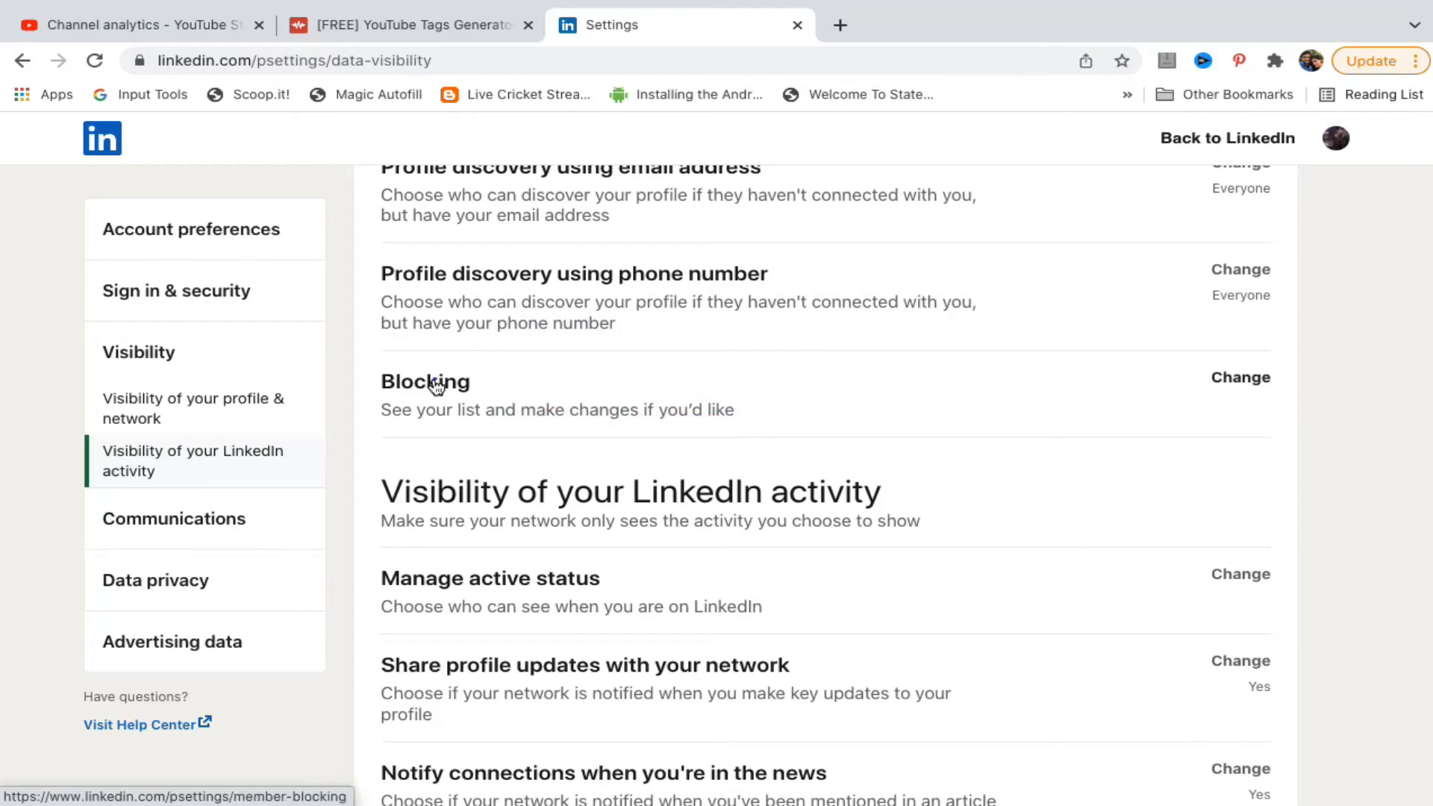
click(1241, 376)
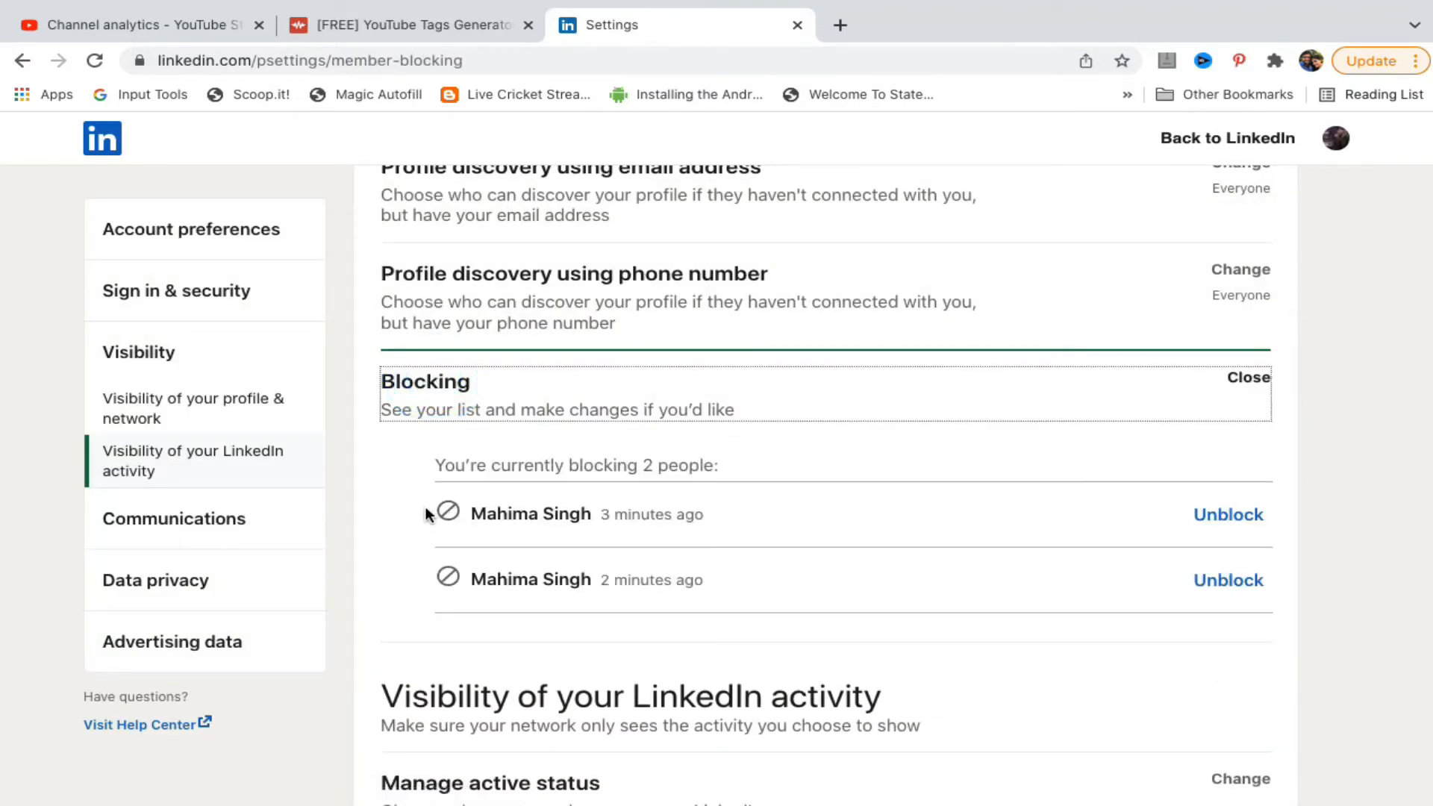
mouse_move(927, 475)
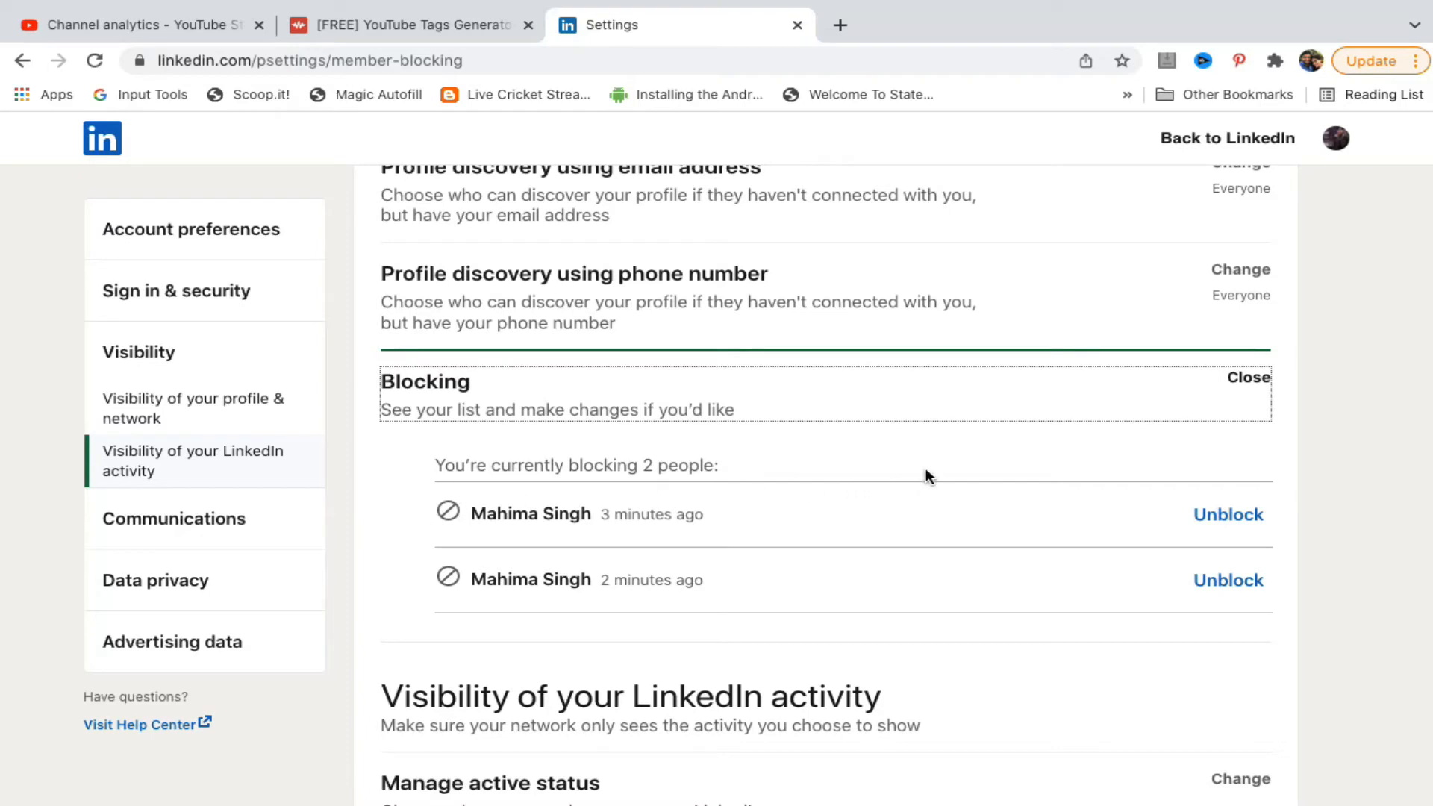
Scroll to view the two blocked members and their unblock options.
scroll(down, 3)
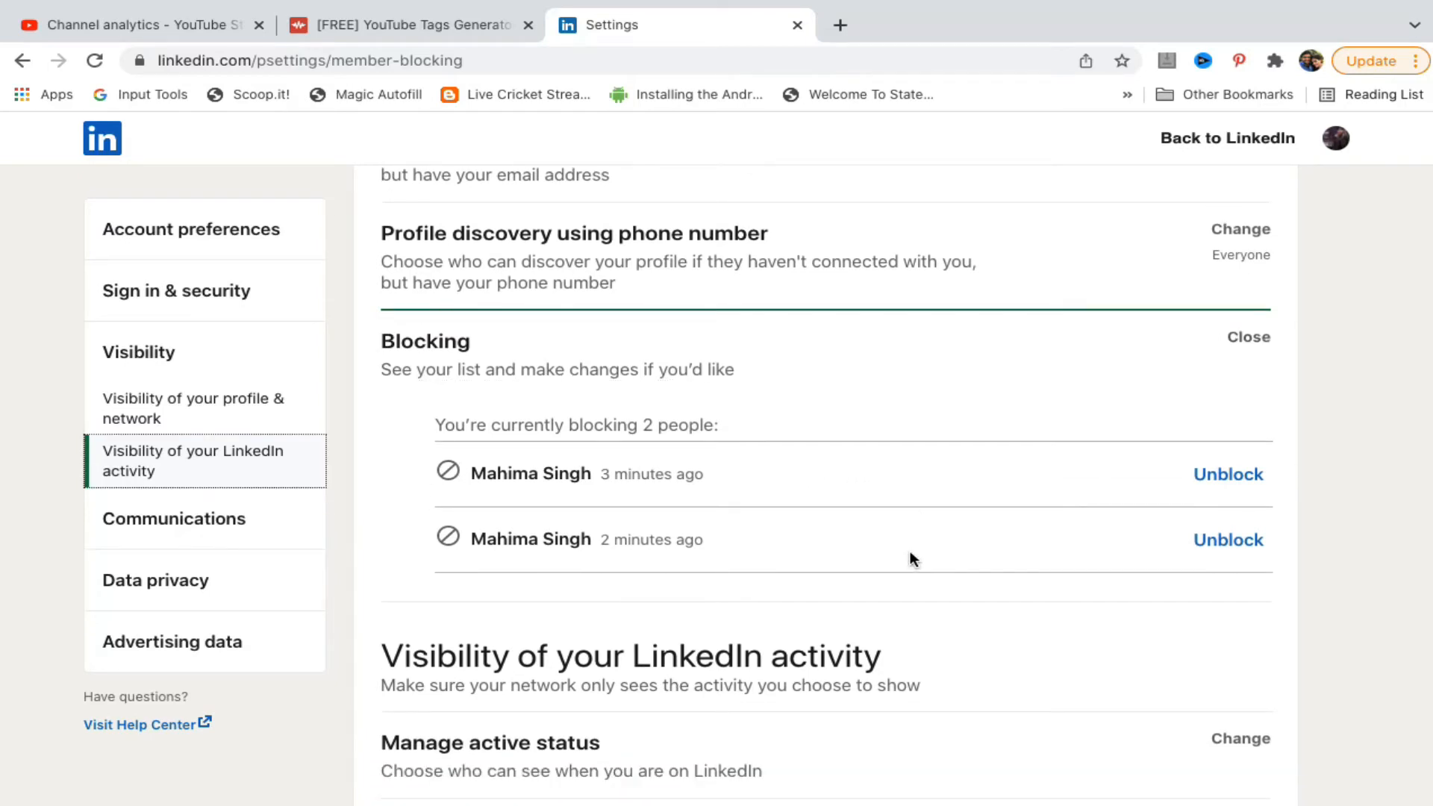
mouse_move(1228, 473)
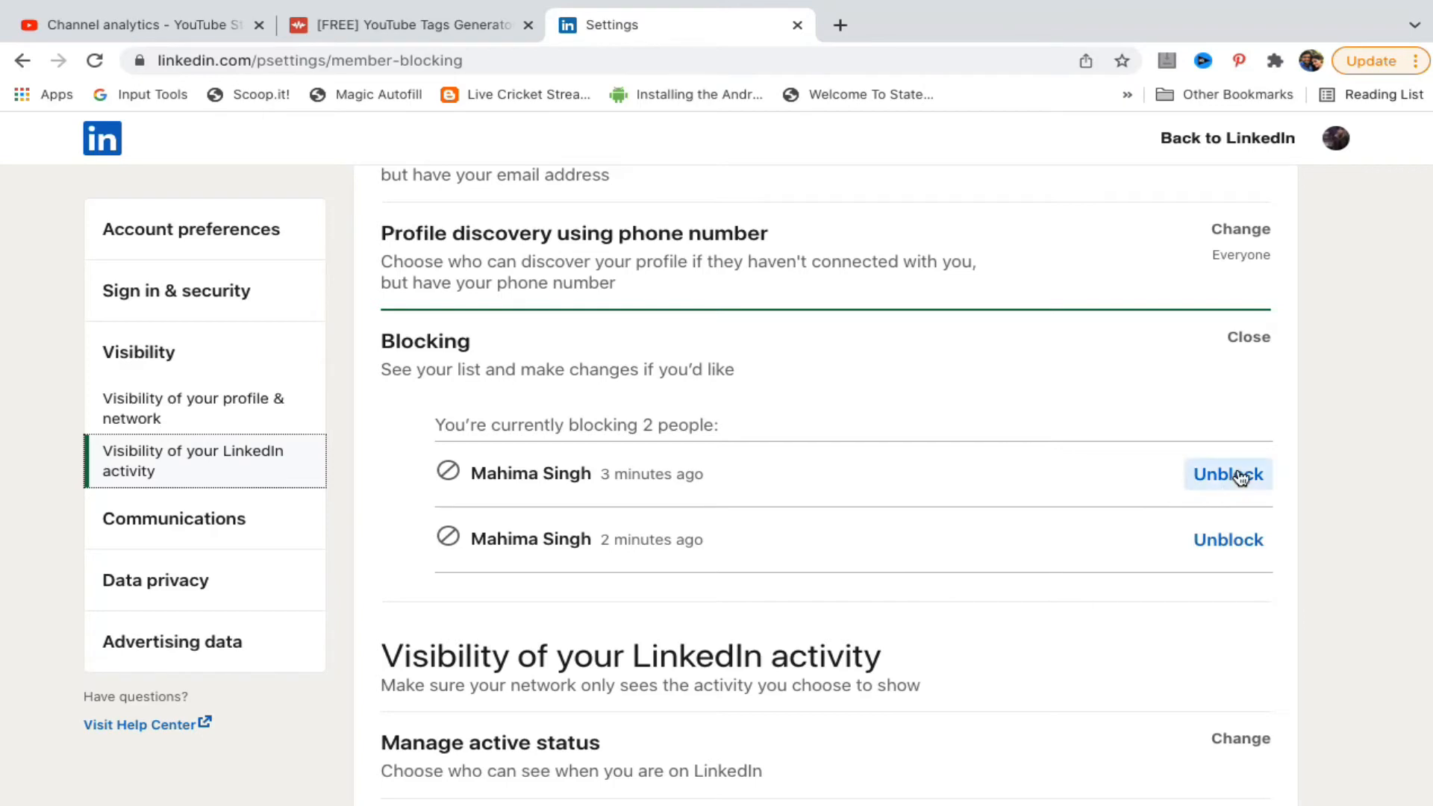
Unblock the first blocked member with password confirmation, declining Chrome's password save.
click(1228, 473)
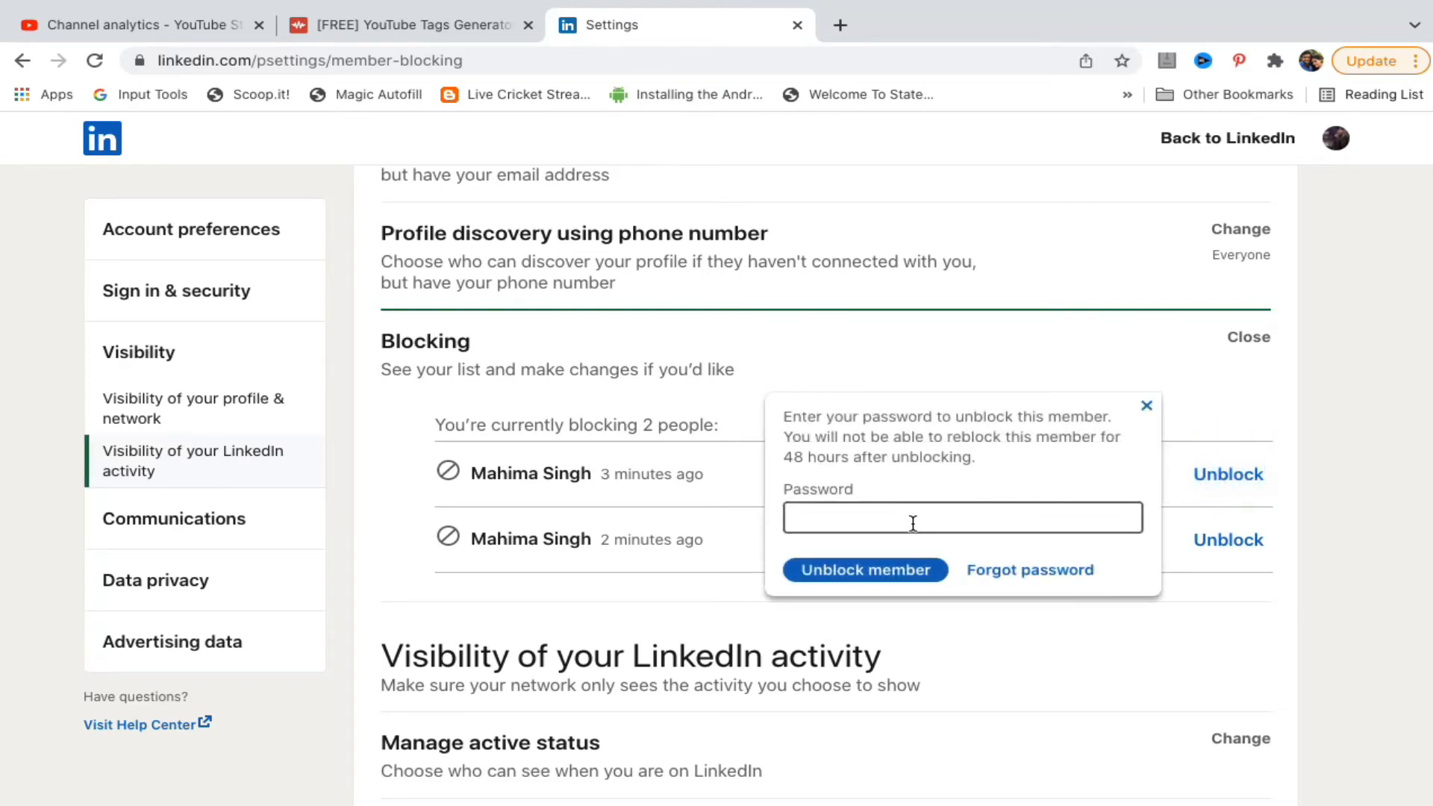
click(961, 517)
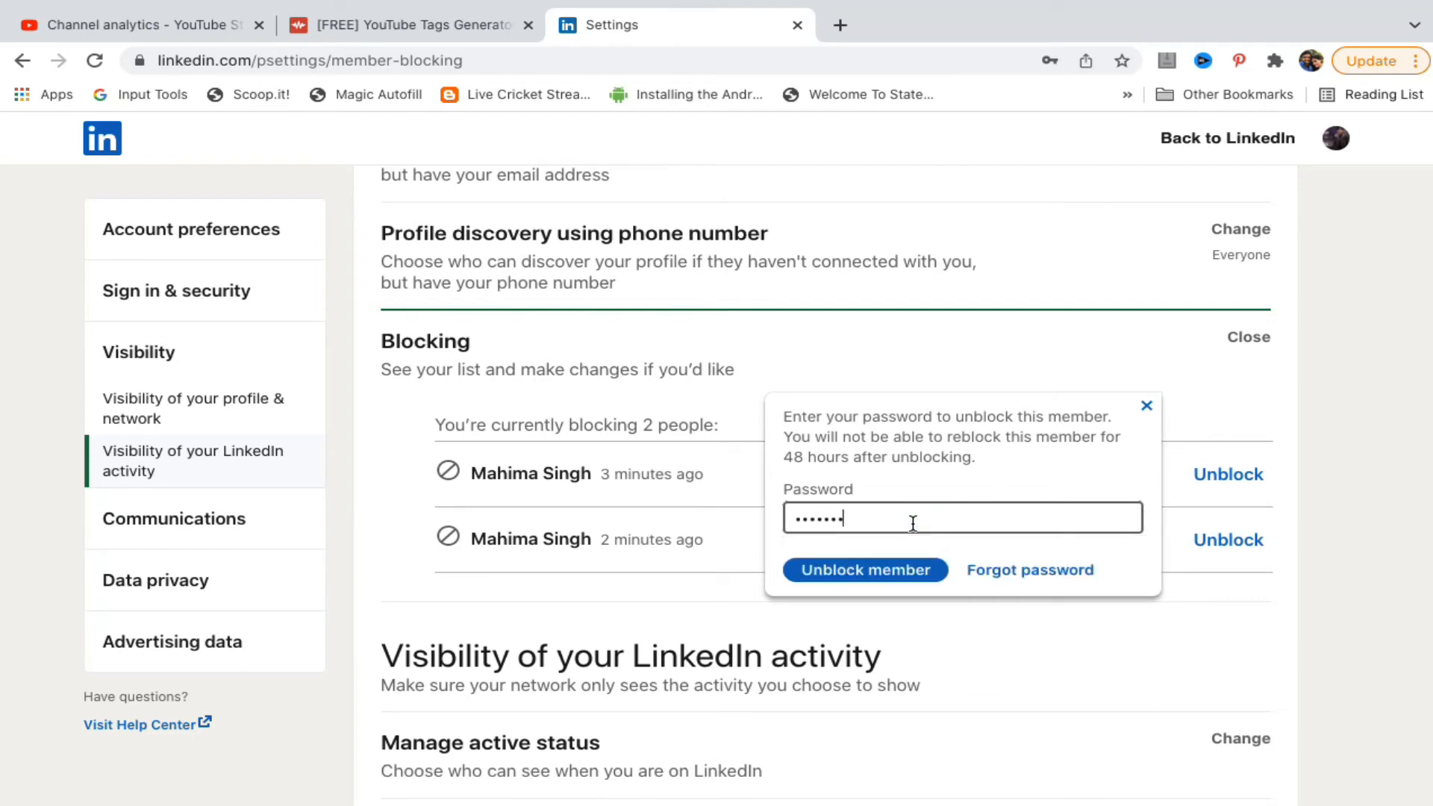
click(863, 570)
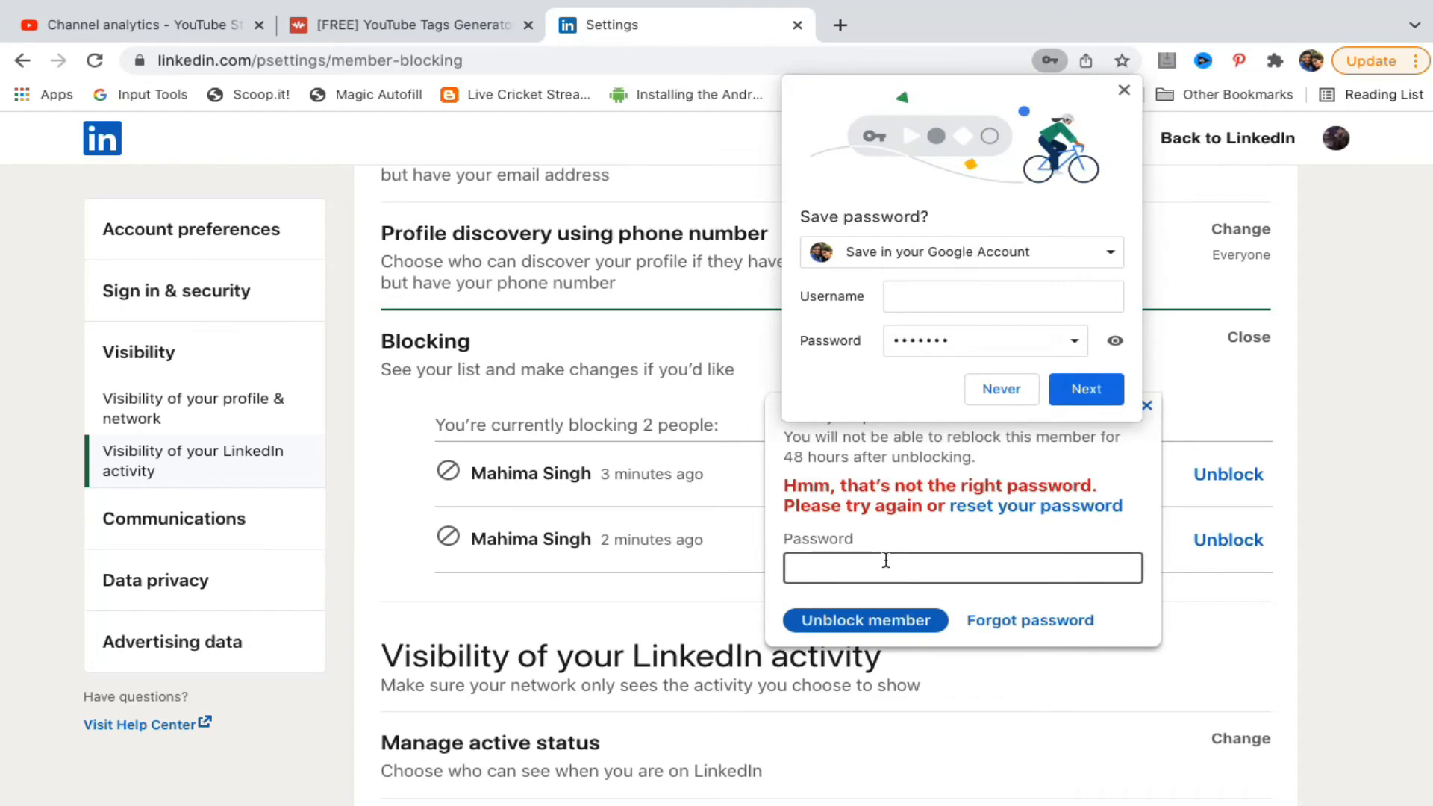
text(•••)
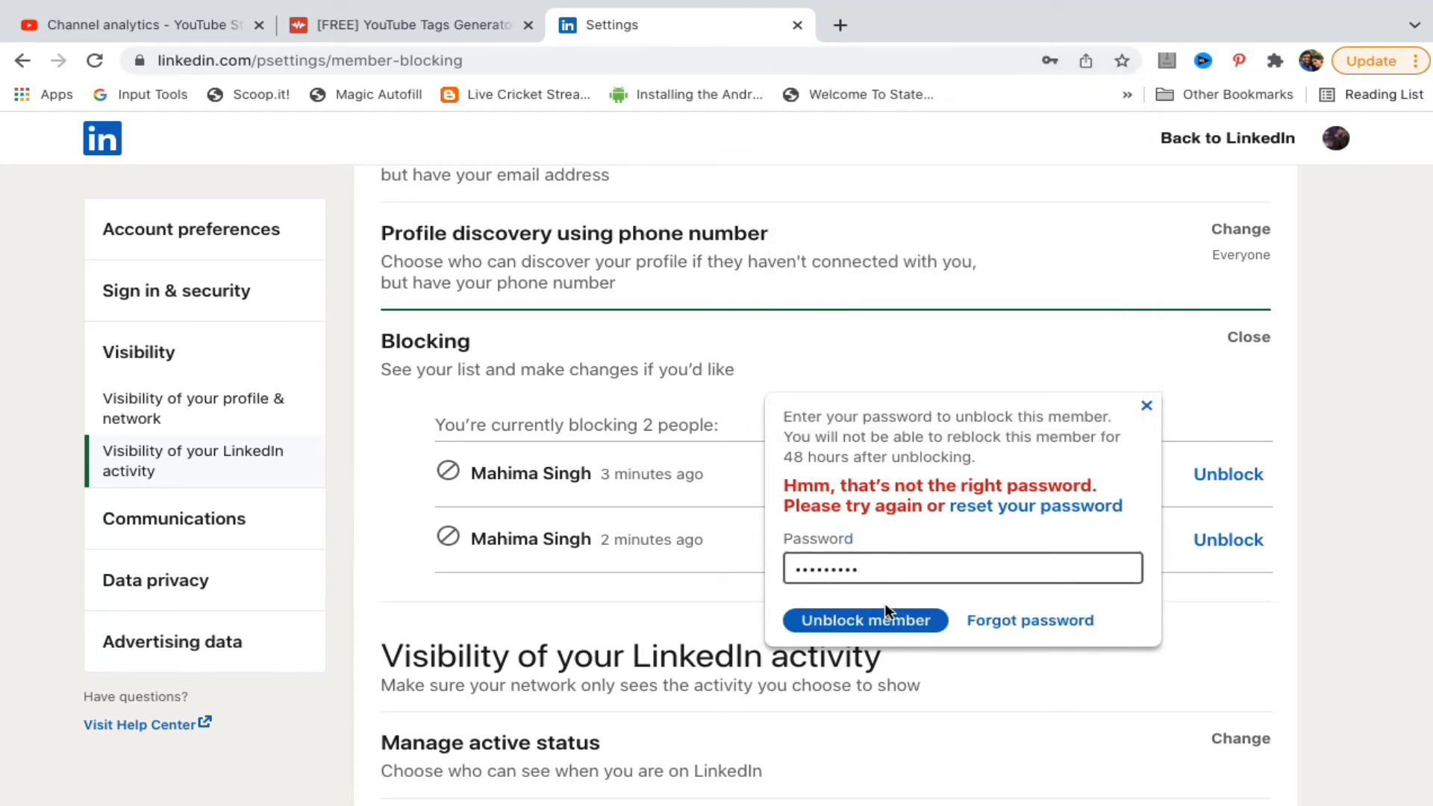
click(863, 620)
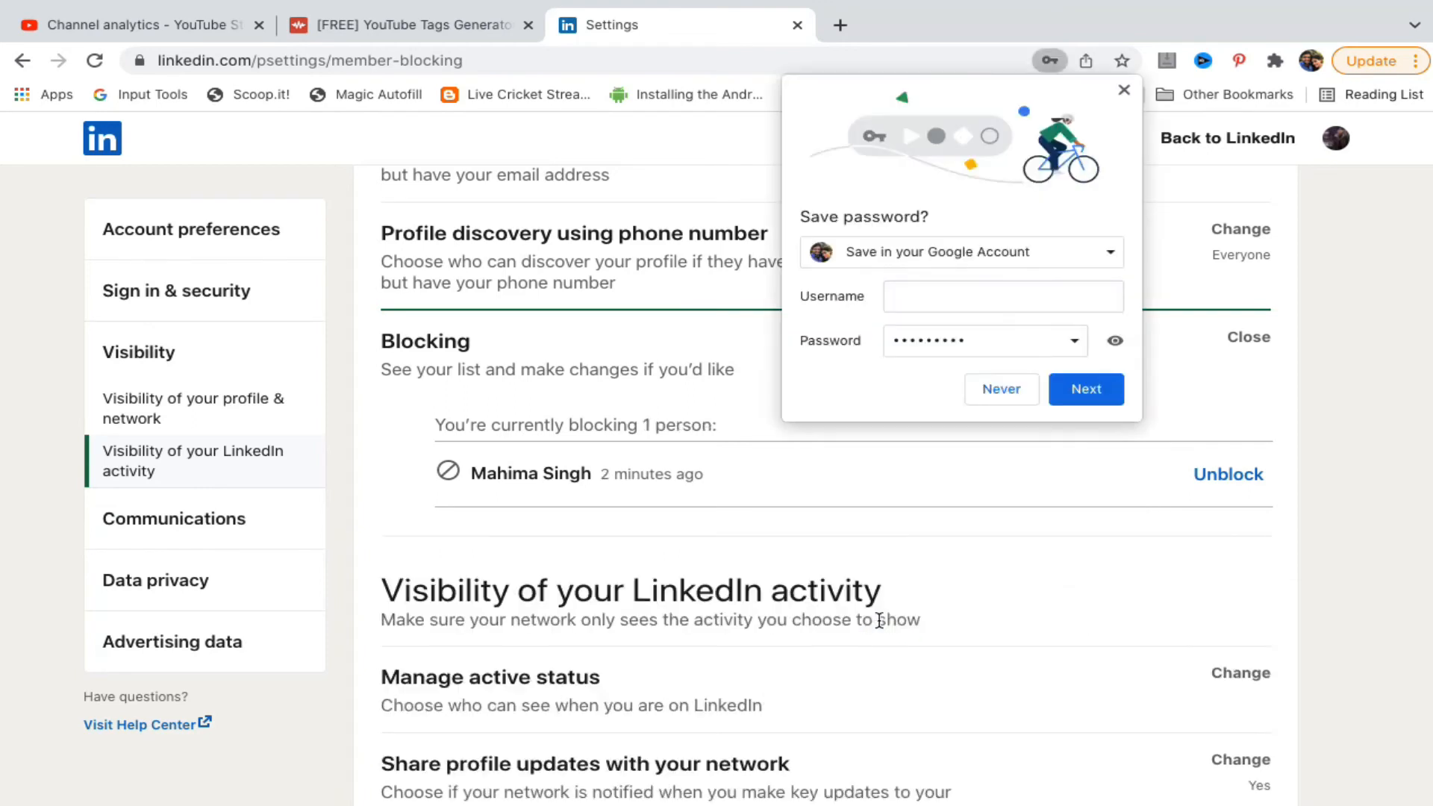
mouse_move(1001, 388)
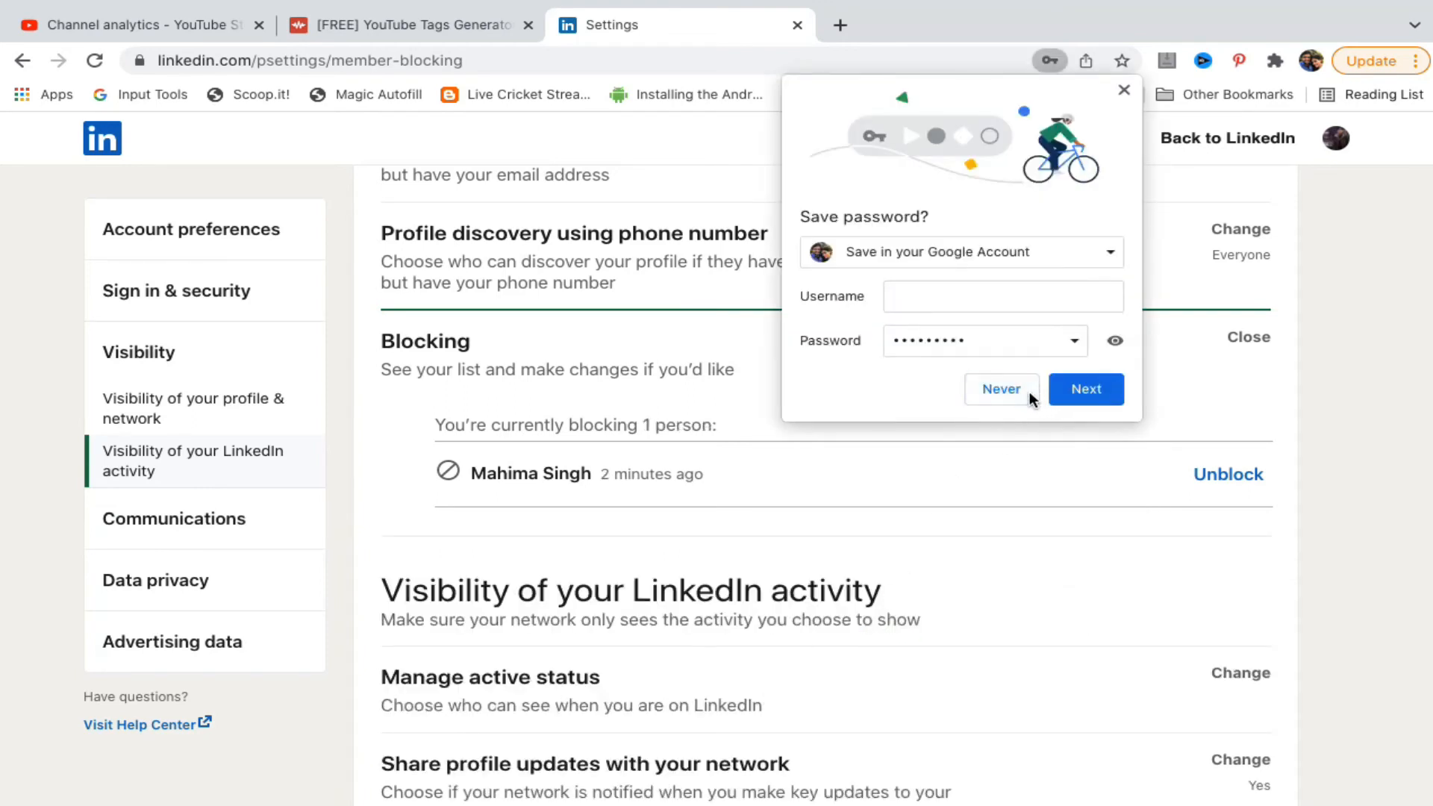
click(1000, 388)
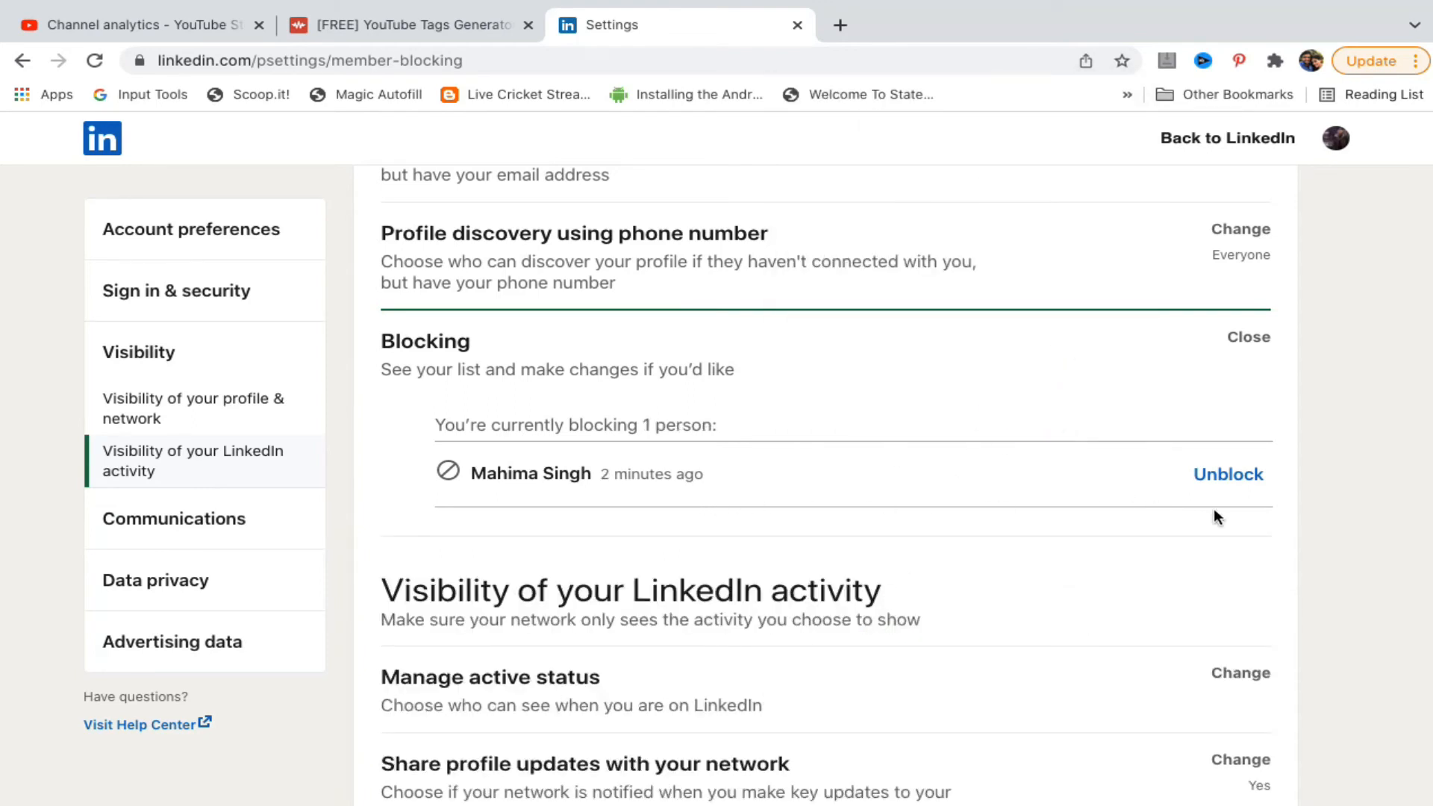
Unblock the last blocked member, confirming with the account password.
click(1229, 474)
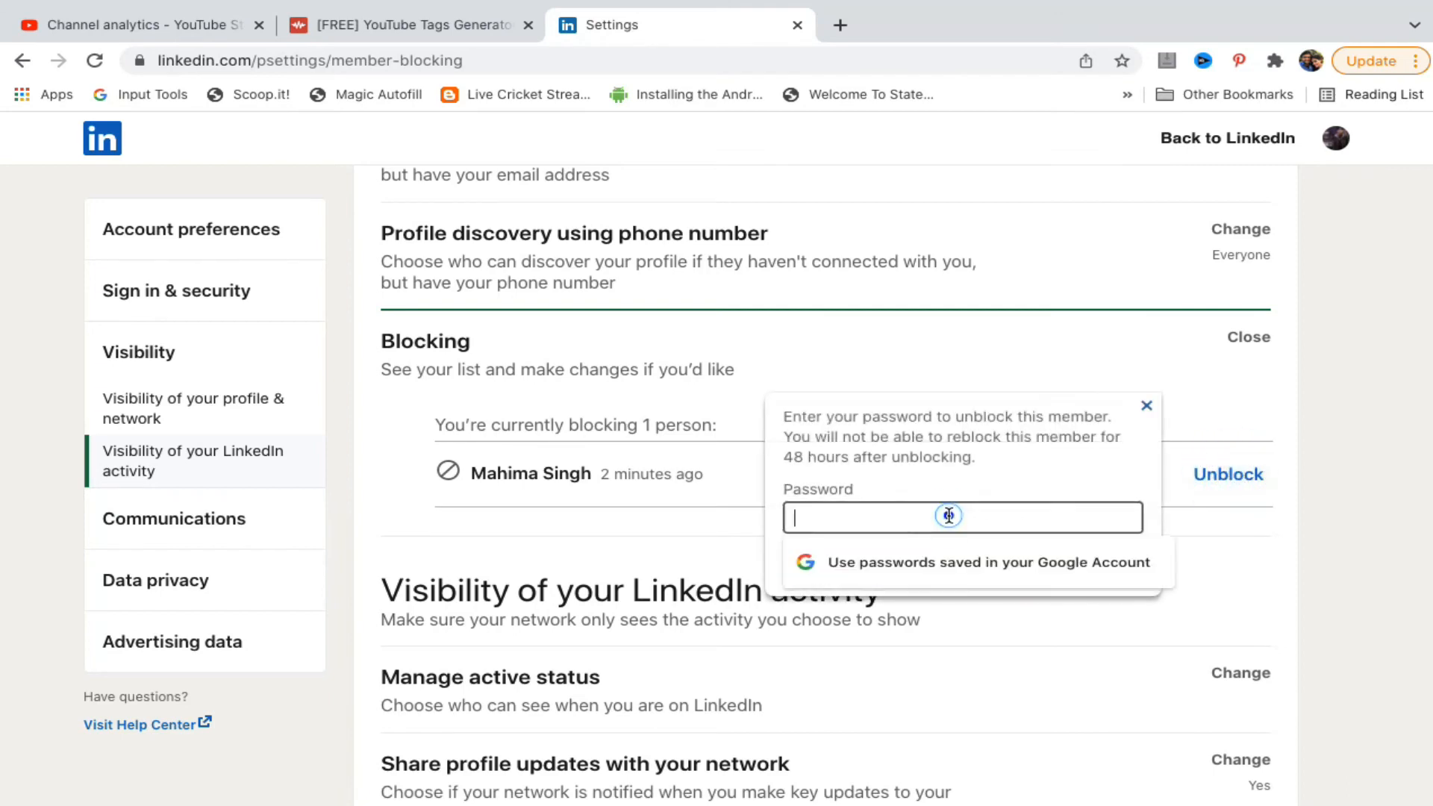
text(••••)
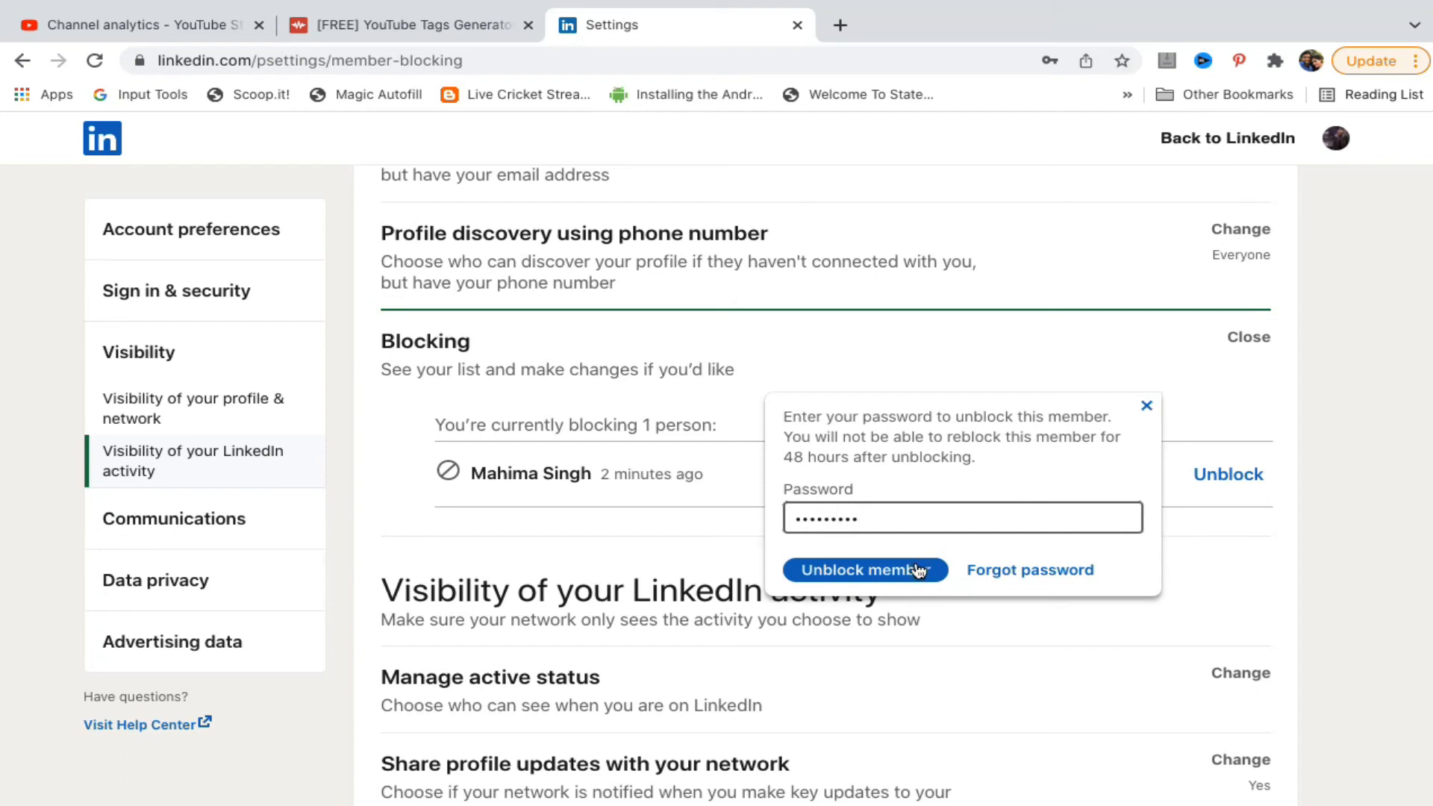
click(862, 570)
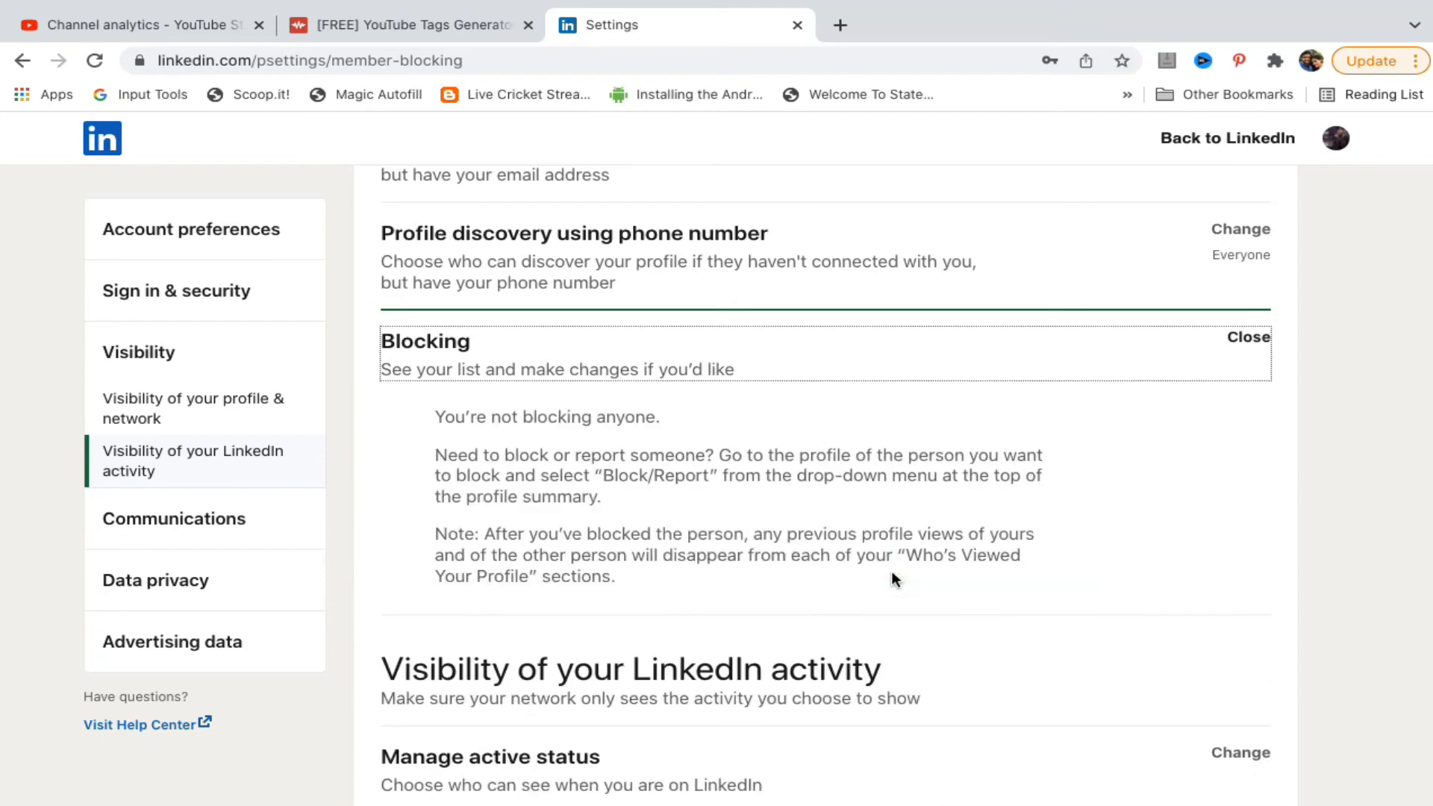